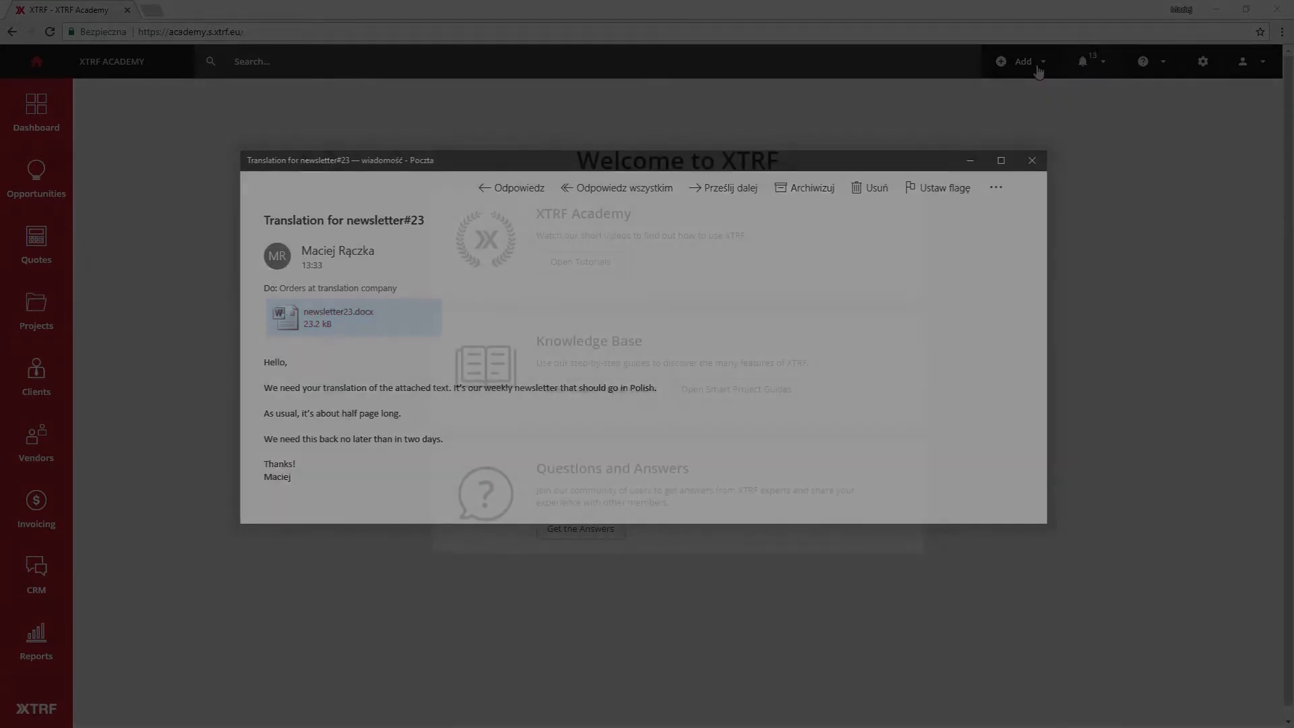
Step: Show the Add menu listing new record types (opportunity, quote, project, client)
left_click(1022, 62)
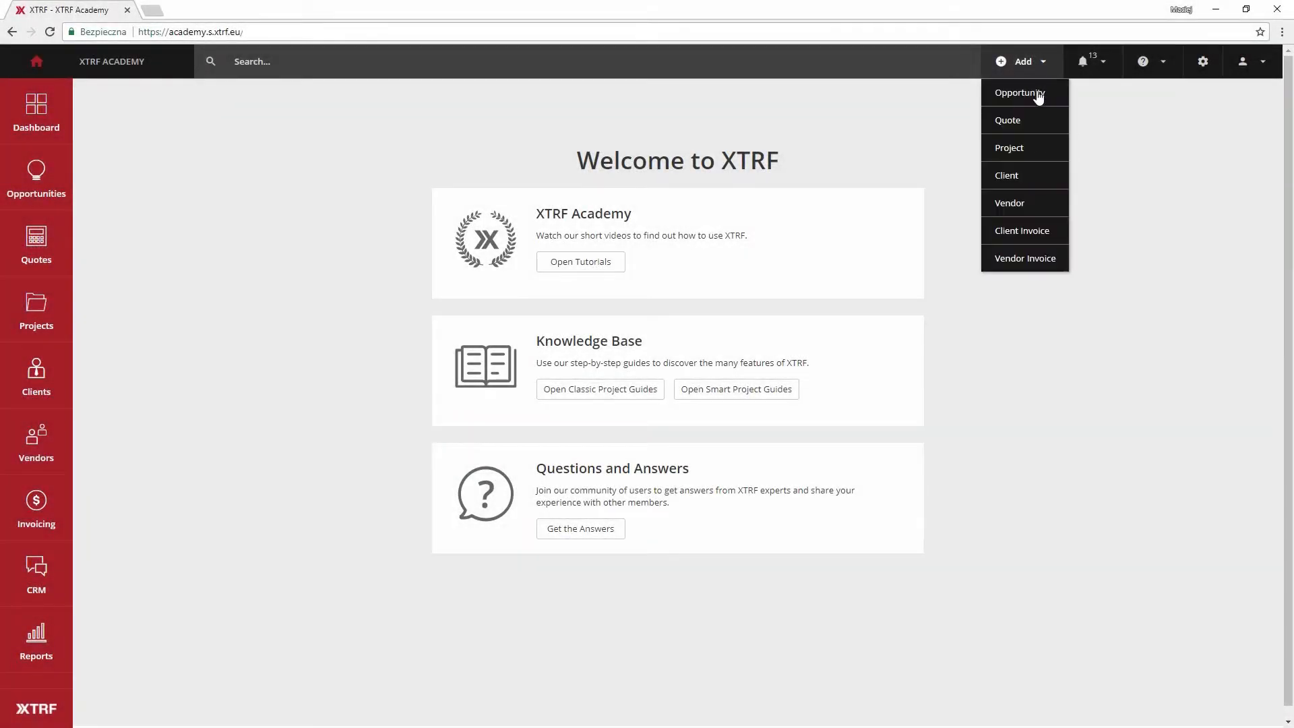
Step: Start a new project named 'Newsletter #23' for client Big Beverage with Basic Translation service
left_click(1008, 148)
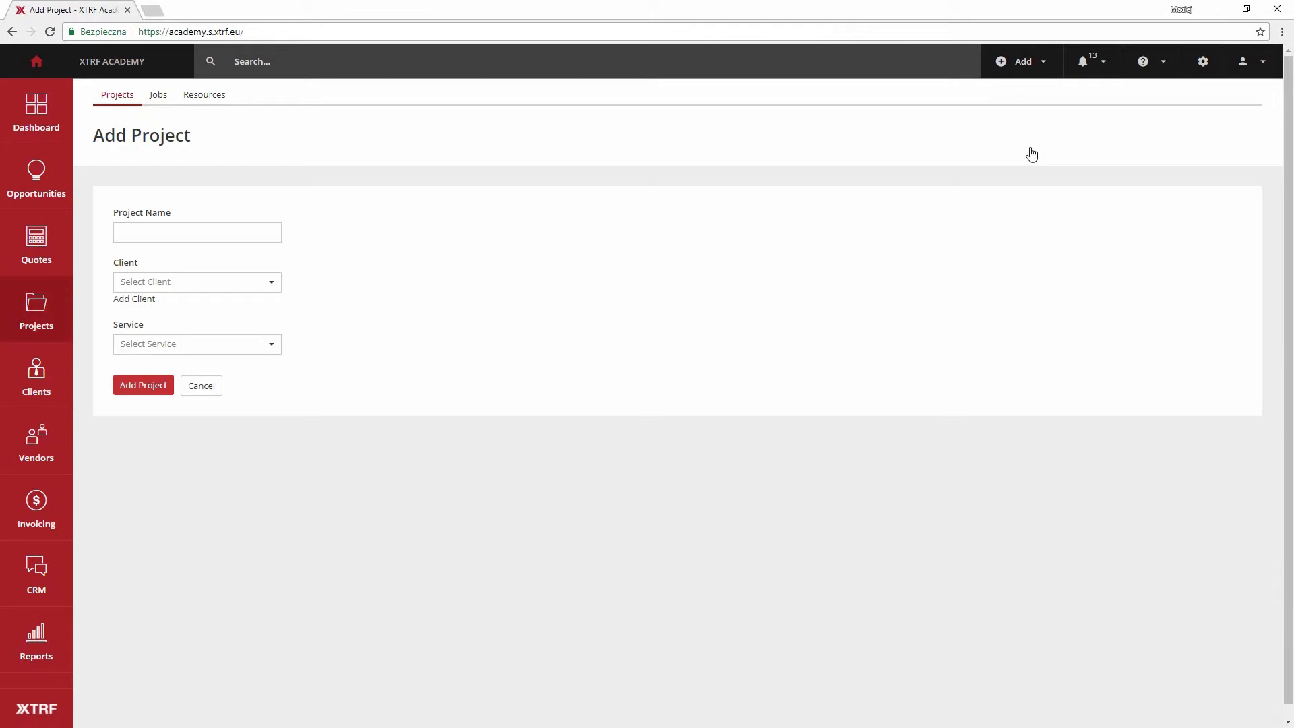
type("N")
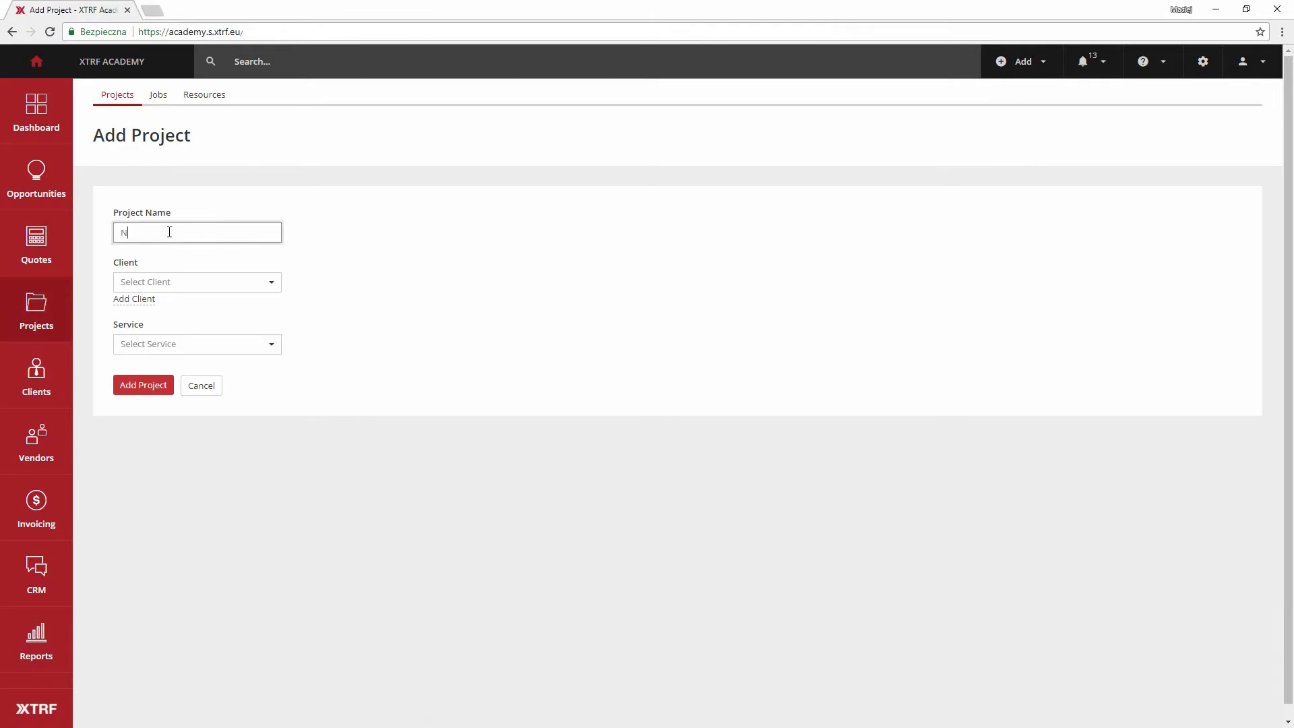
type("ewsletter #23")
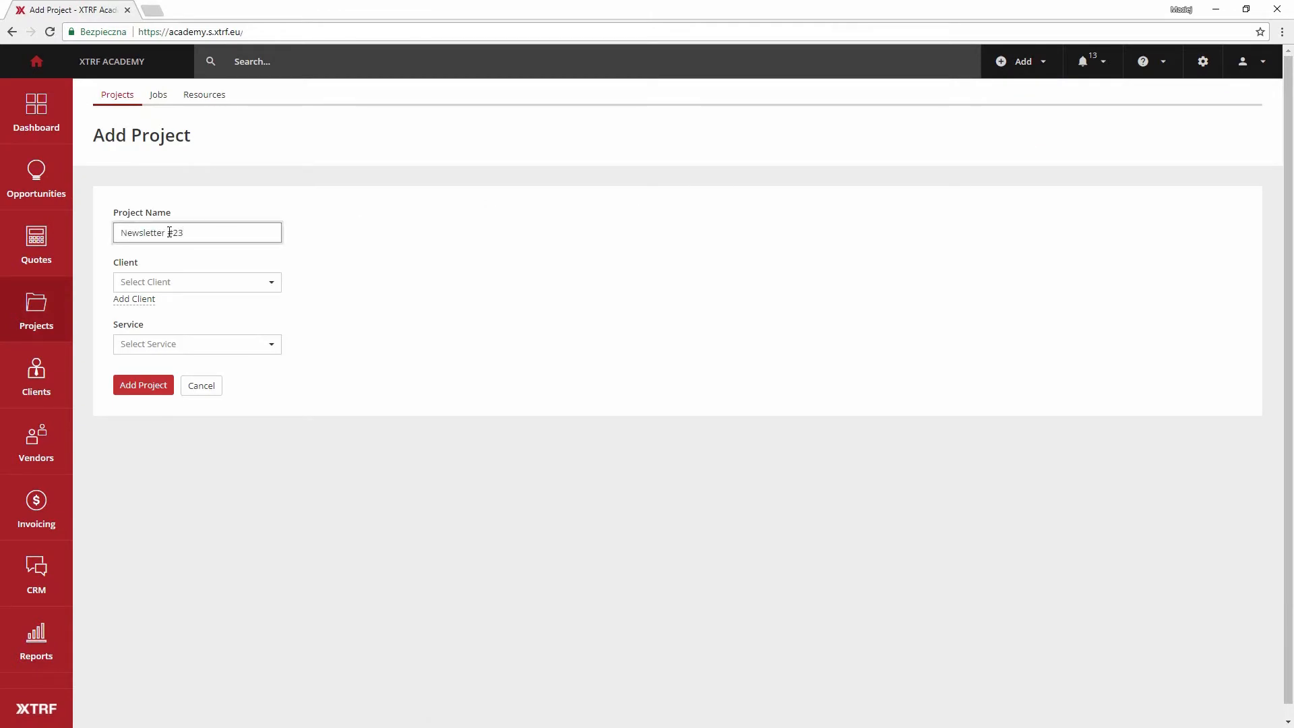
left_click(196, 282)
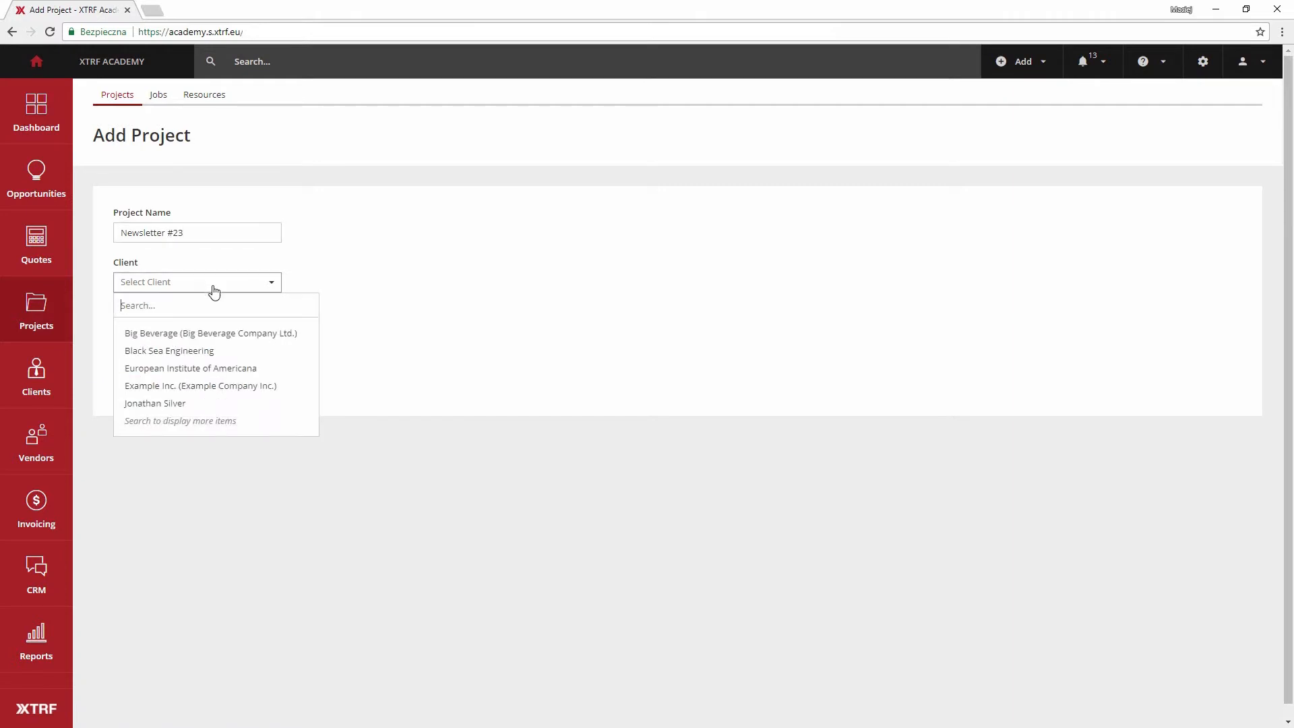
left_click(210, 332)
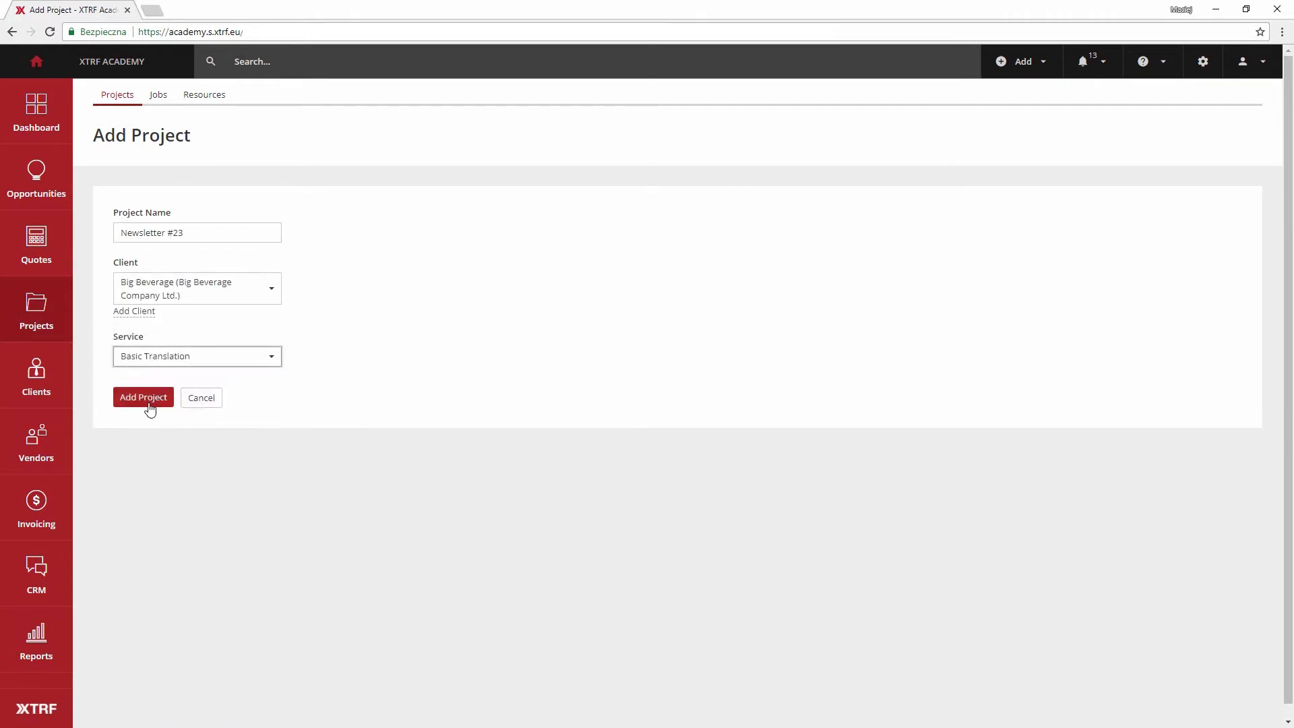
Step: Create the project and set its client deadline to 26 February 2018, 14:00
left_click(143, 397)
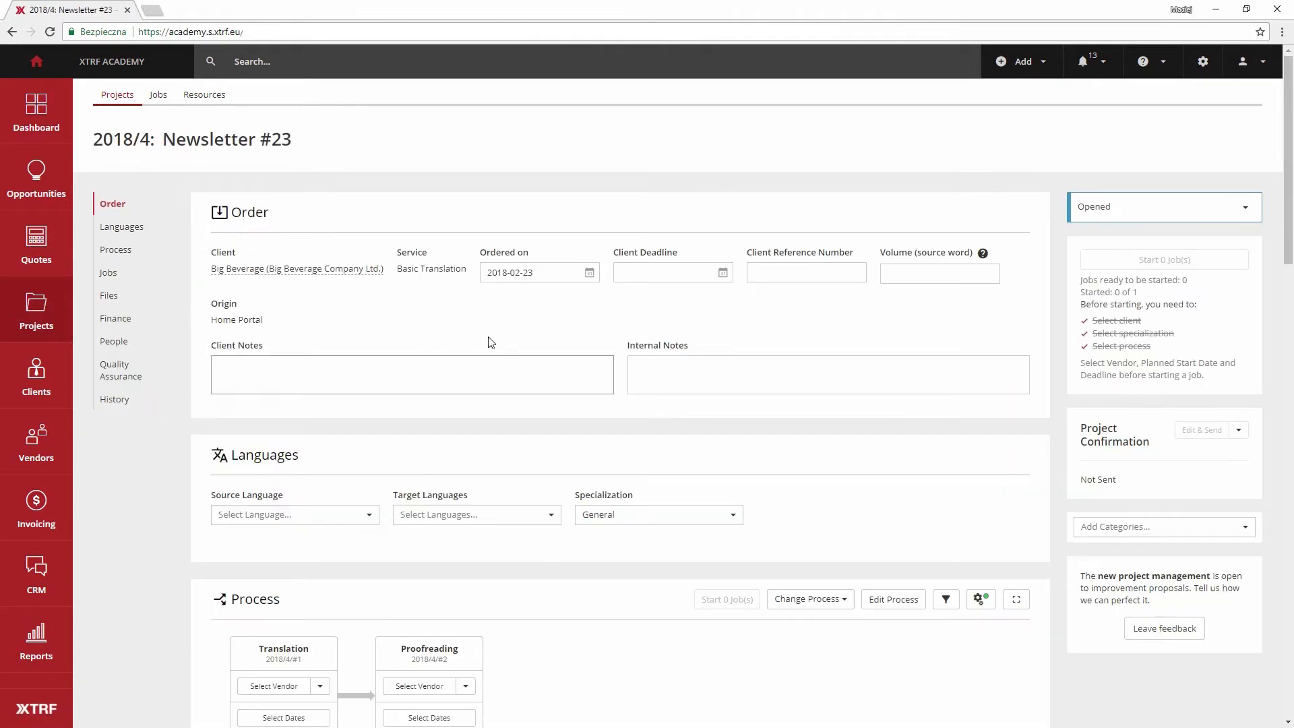
left_click(668, 272)
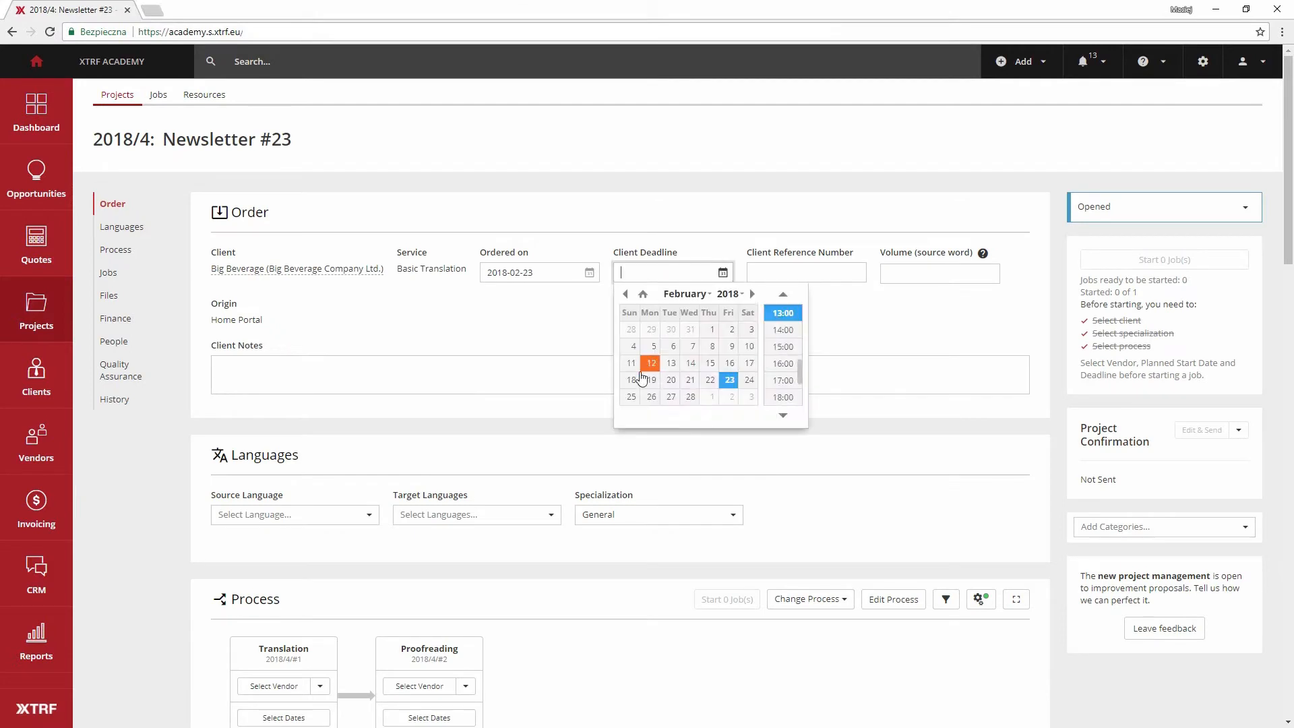
left_click(651, 397)
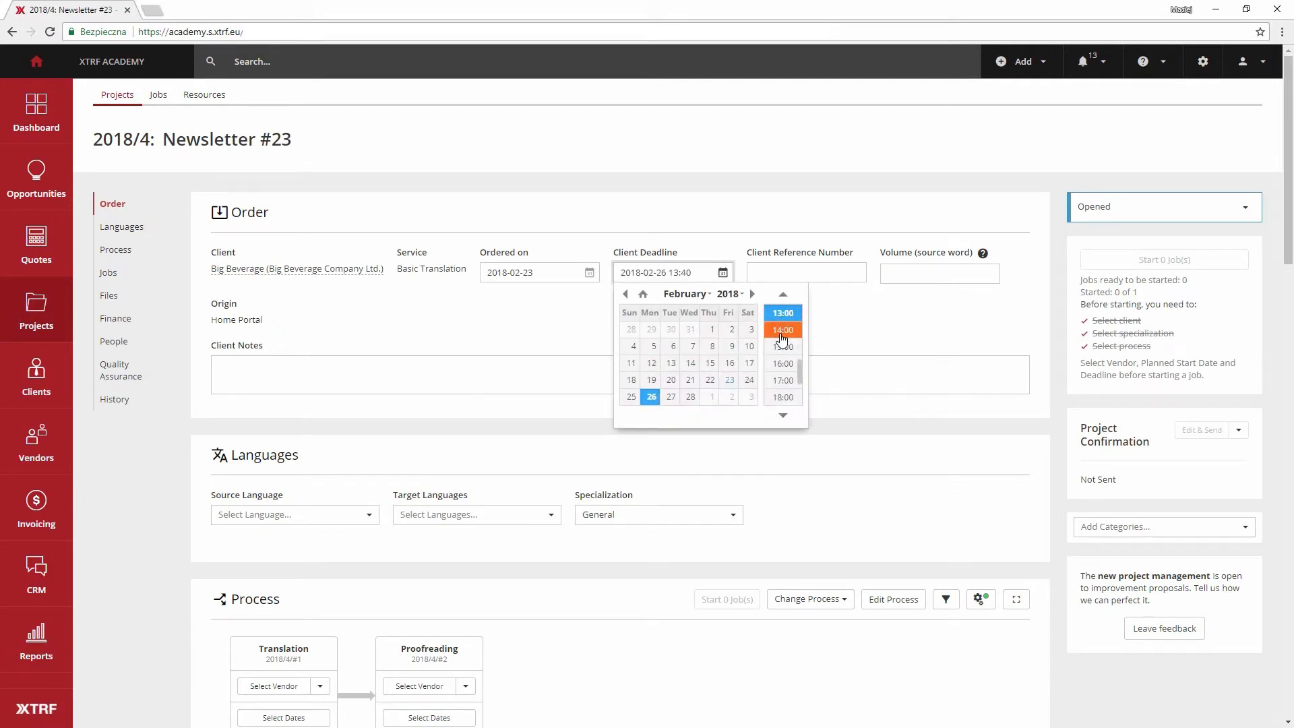
left_click(782, 329)
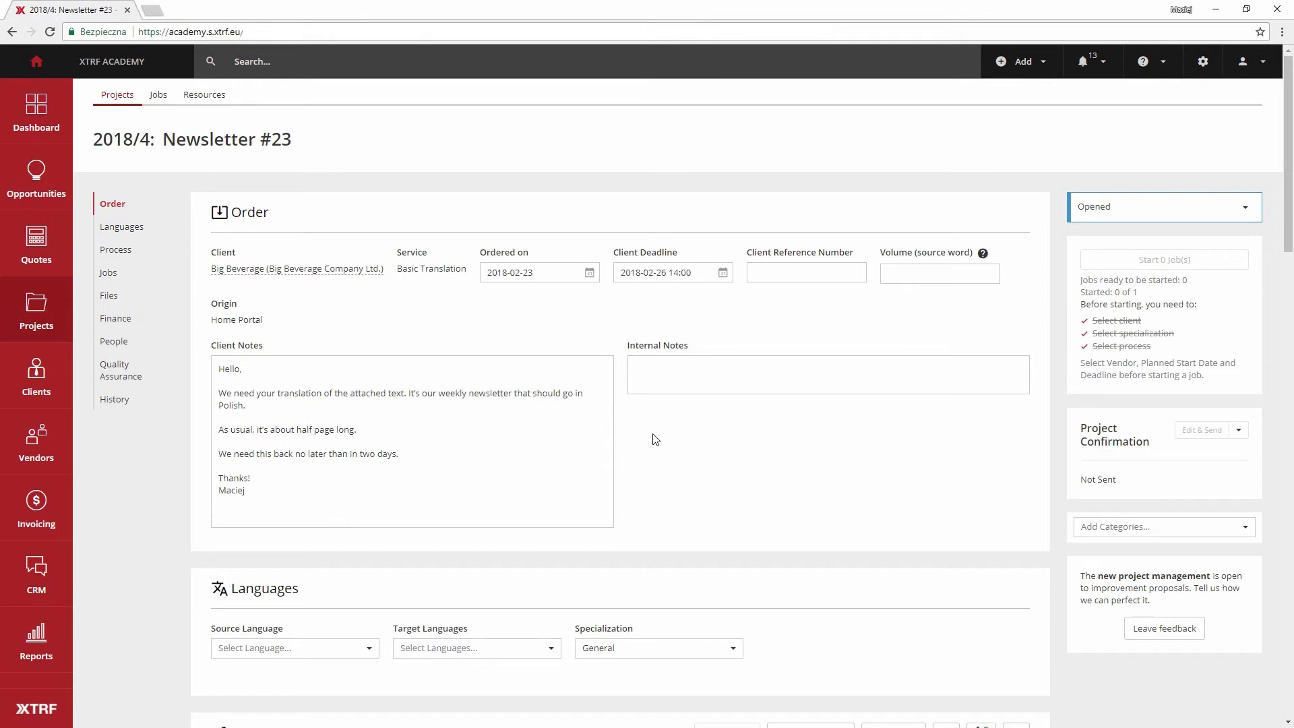
Step: Set source language EN and target language PL, producing EN→PL translation and proofreading jobs
left_click(293, 512)
type("p")
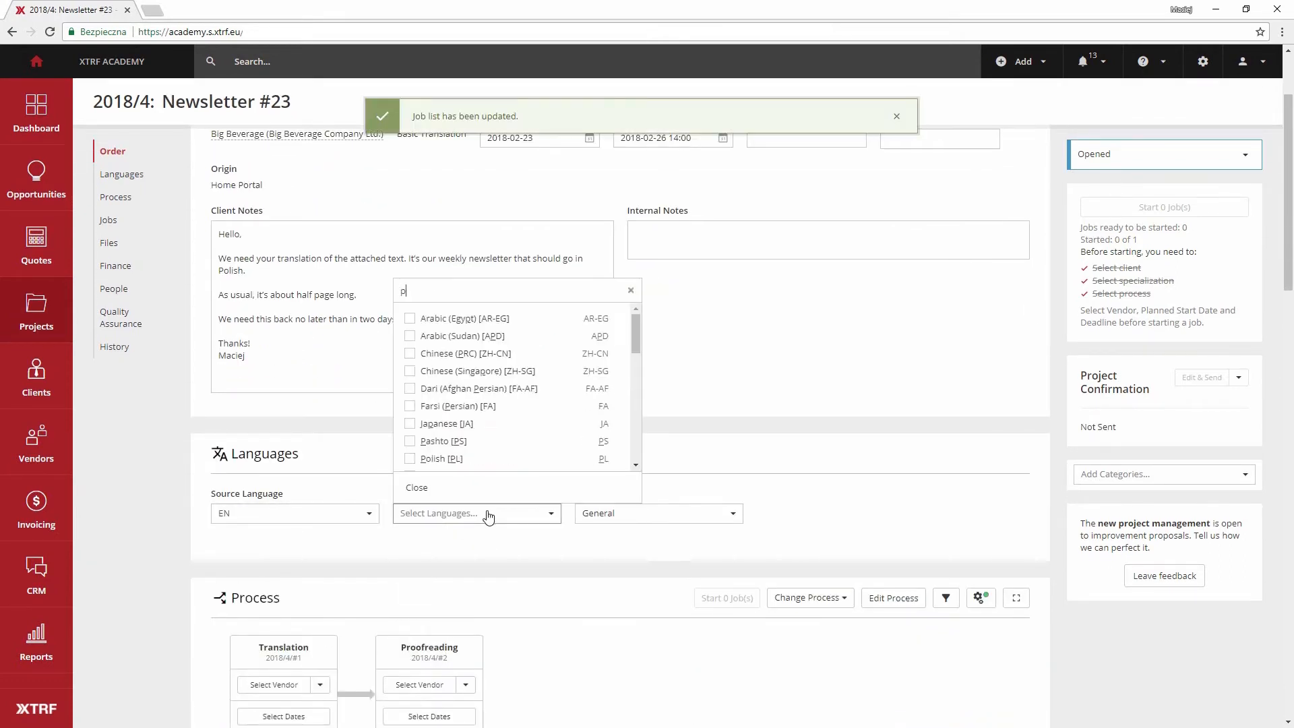
left_click(440, 458)
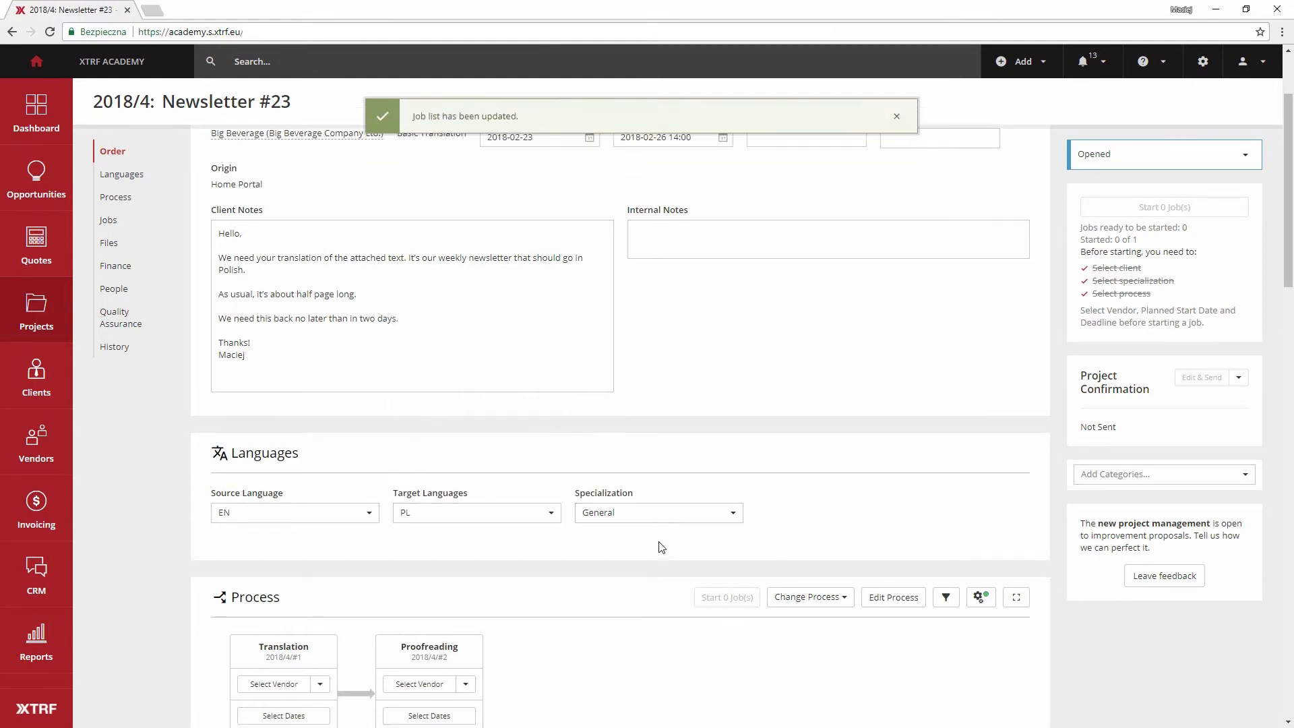
scroll("down", 3)
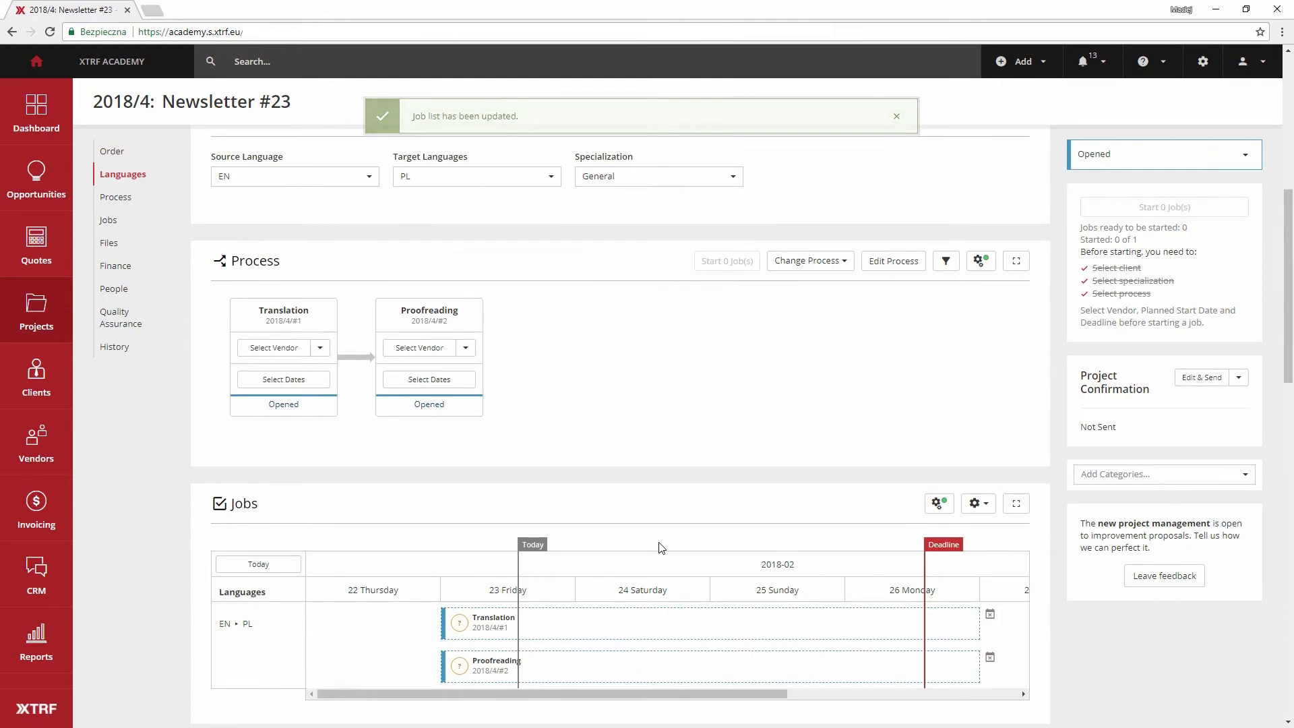
scroll("down", 3)
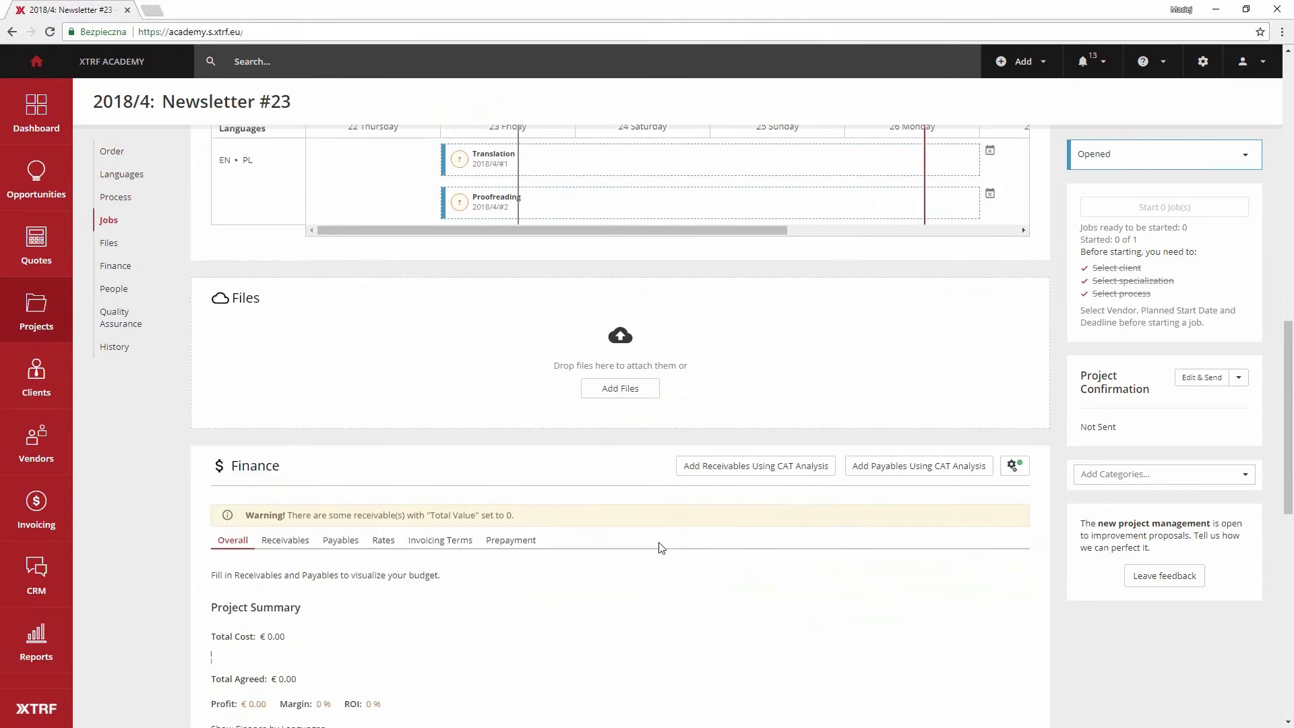
Step: Upload newsletter23.docx as an EN source document for the project
scroll("down", 3)
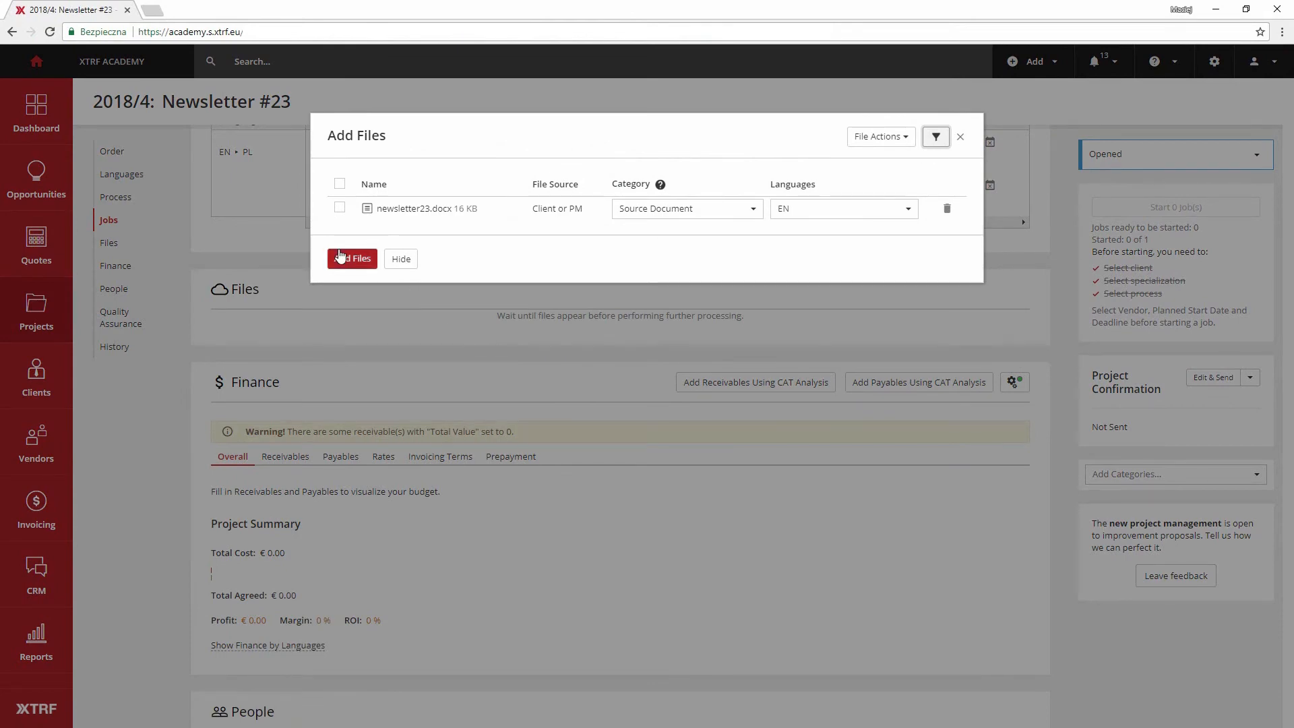
left_click(353, 258)
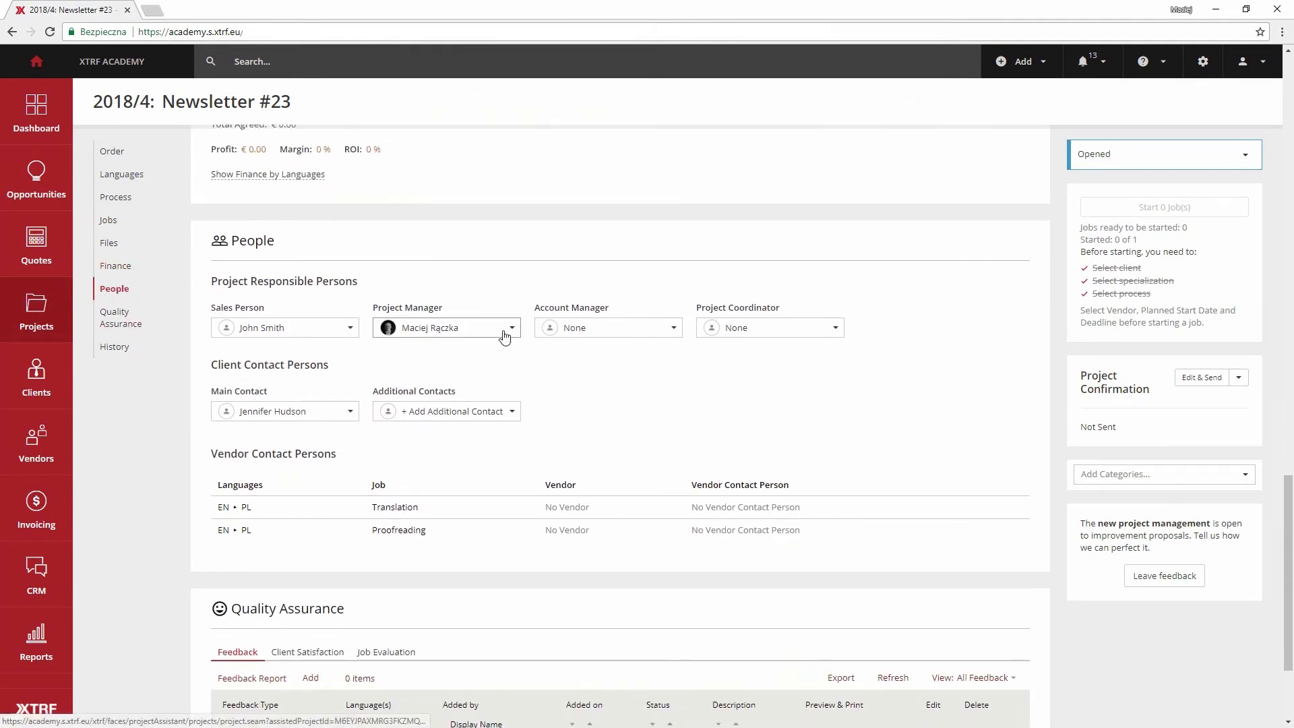
Step: Reassign the project manager to John Smith, the project's sales person
left_click(510, 328)
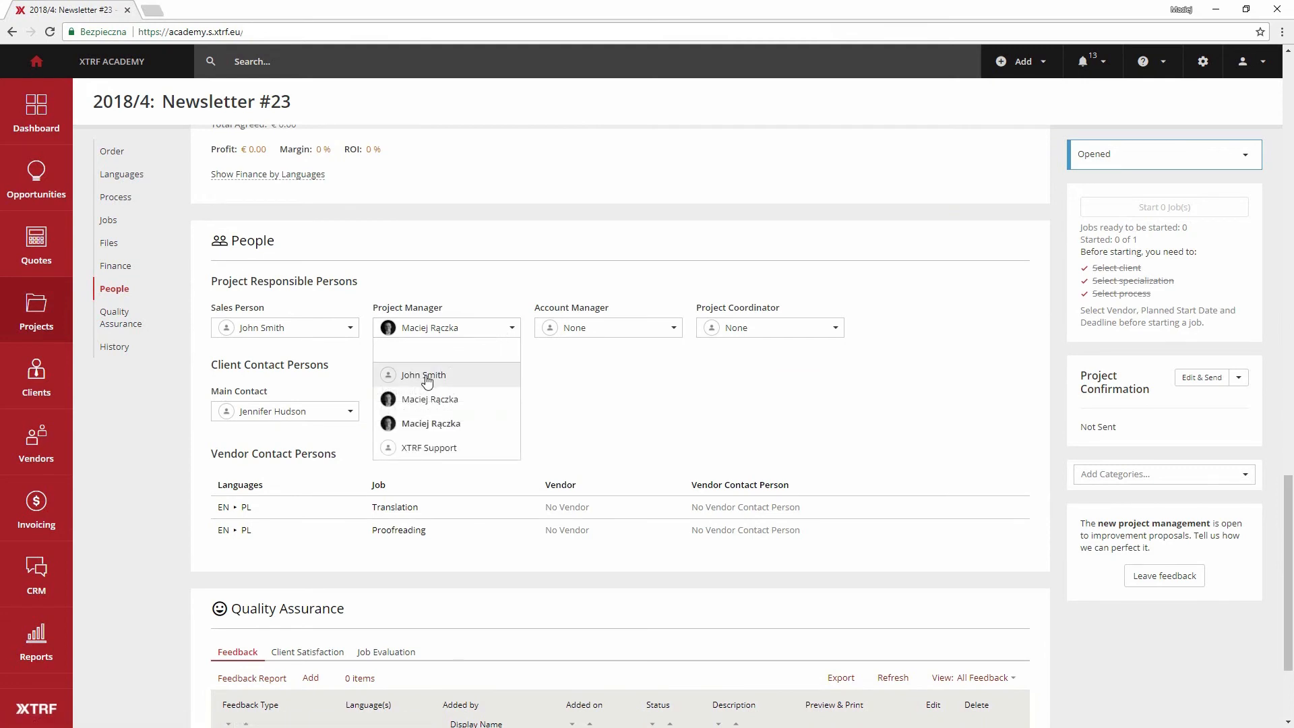
left_click(423, 375)
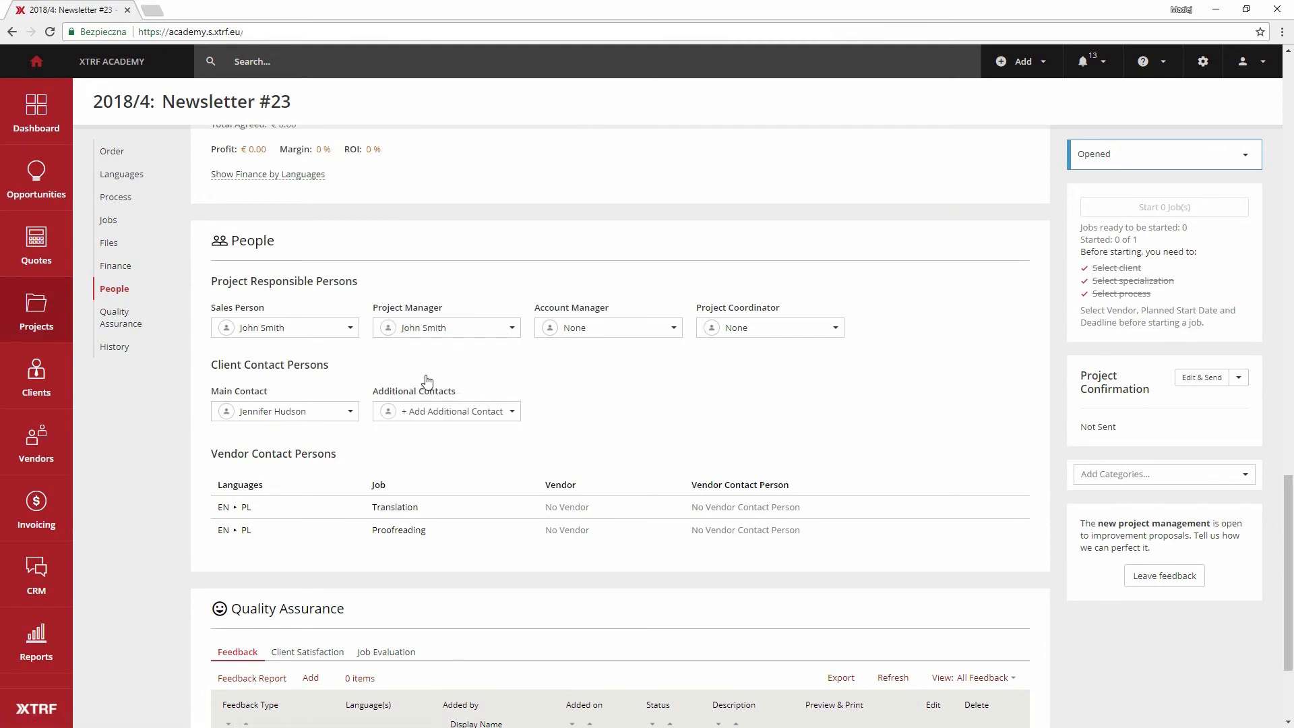
left_click(115, 265)
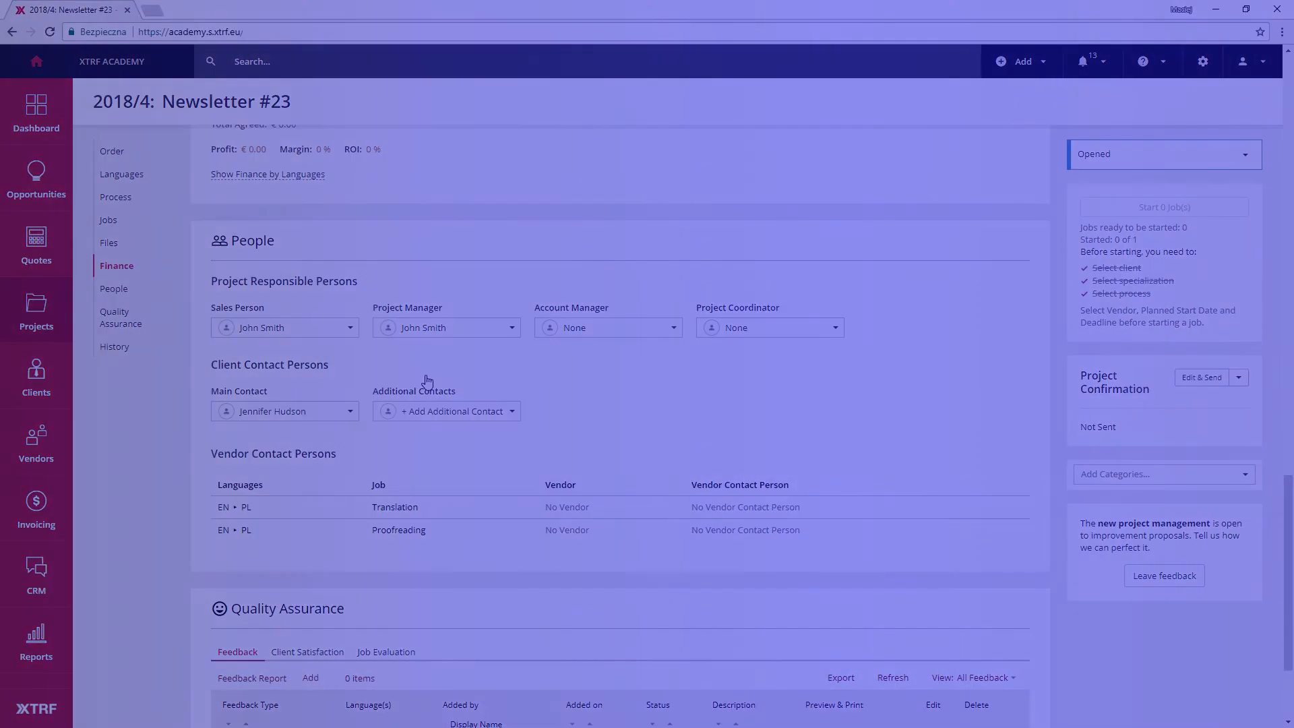